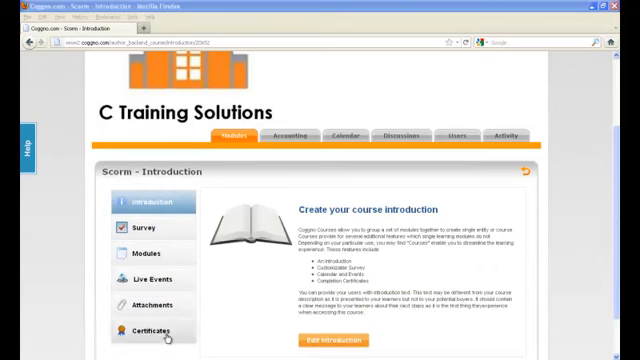
Go to the Scorm course's Certificates section from the left sidebar.
{"action": "left_click", "coordinate": [150, 331]}
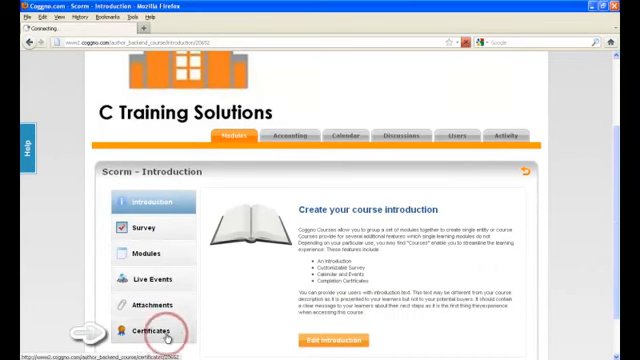
{"action": "left_click", "coordinate": [148, 330]}
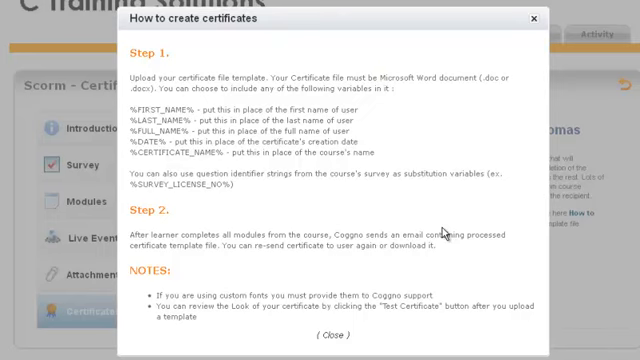
Read the certificate-creation guide listing the name, date and course-name template variables.
{"action": "left_click_drag", "start_coordinate": [383, 76], "coordinate": [494, 76]}
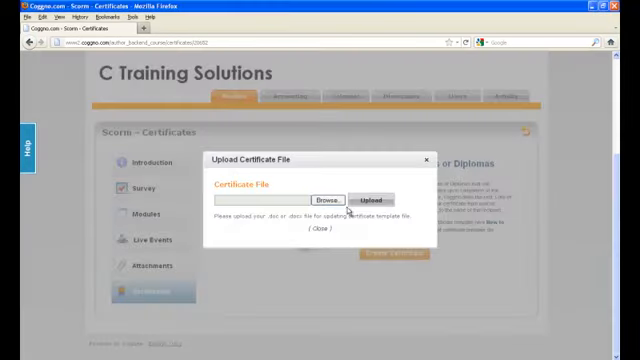
Browse the computer and select the Word .doc certificate template for upload.
{"action": "left_click", "coordinate": [325, 200]}
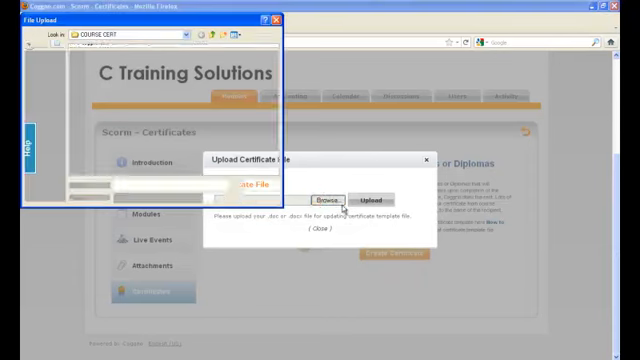
{"action": "left_click", "coordinate": [320, 200]}
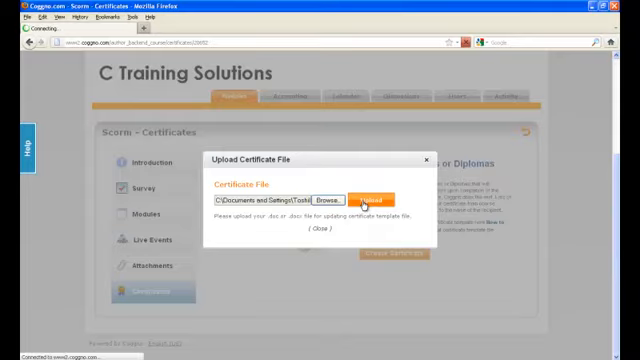
Upload Intro to Scorm.doc as the certificate and test it with sample learner John Smith.
{"action": "left_click", "coordinate": [382, 198]}
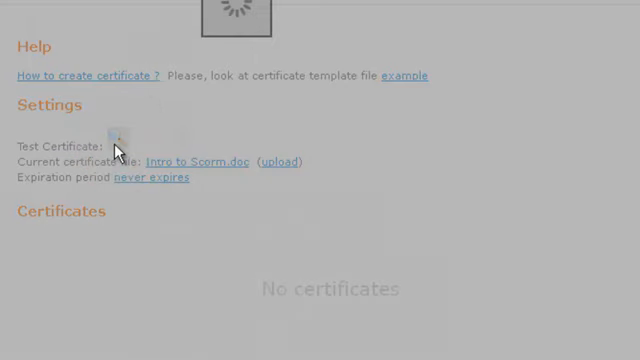
{"action": "left_click", "coordinate": [115, 145]}
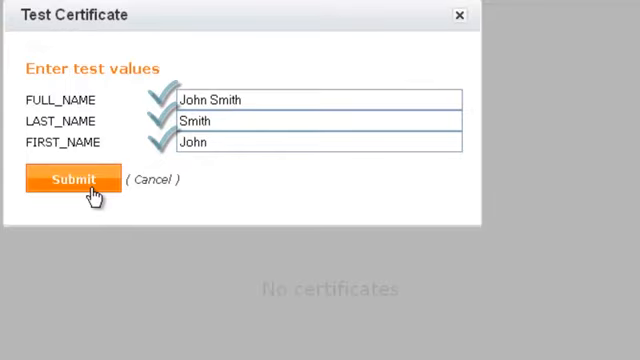
{"action": "left_click", "coordinate": [70, 179]}
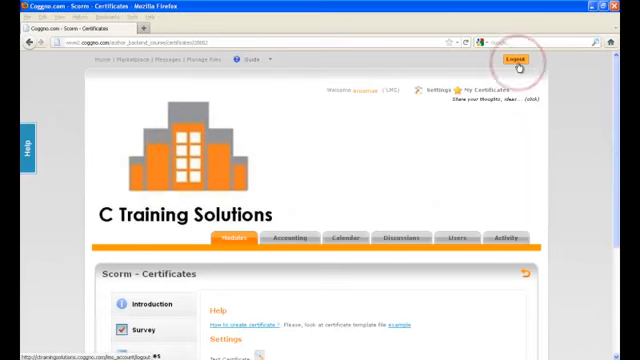
Log out of the Coggno account.
{"action": "left_click", "coordinate": [516, 61]}
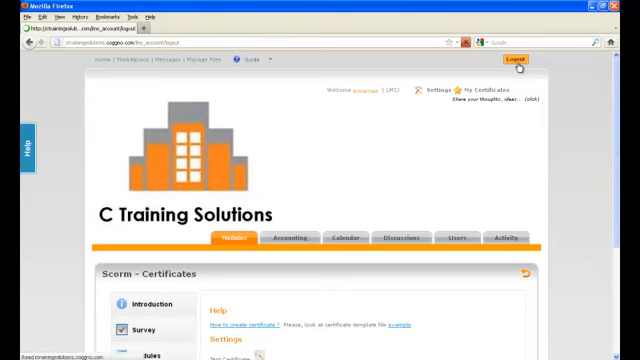